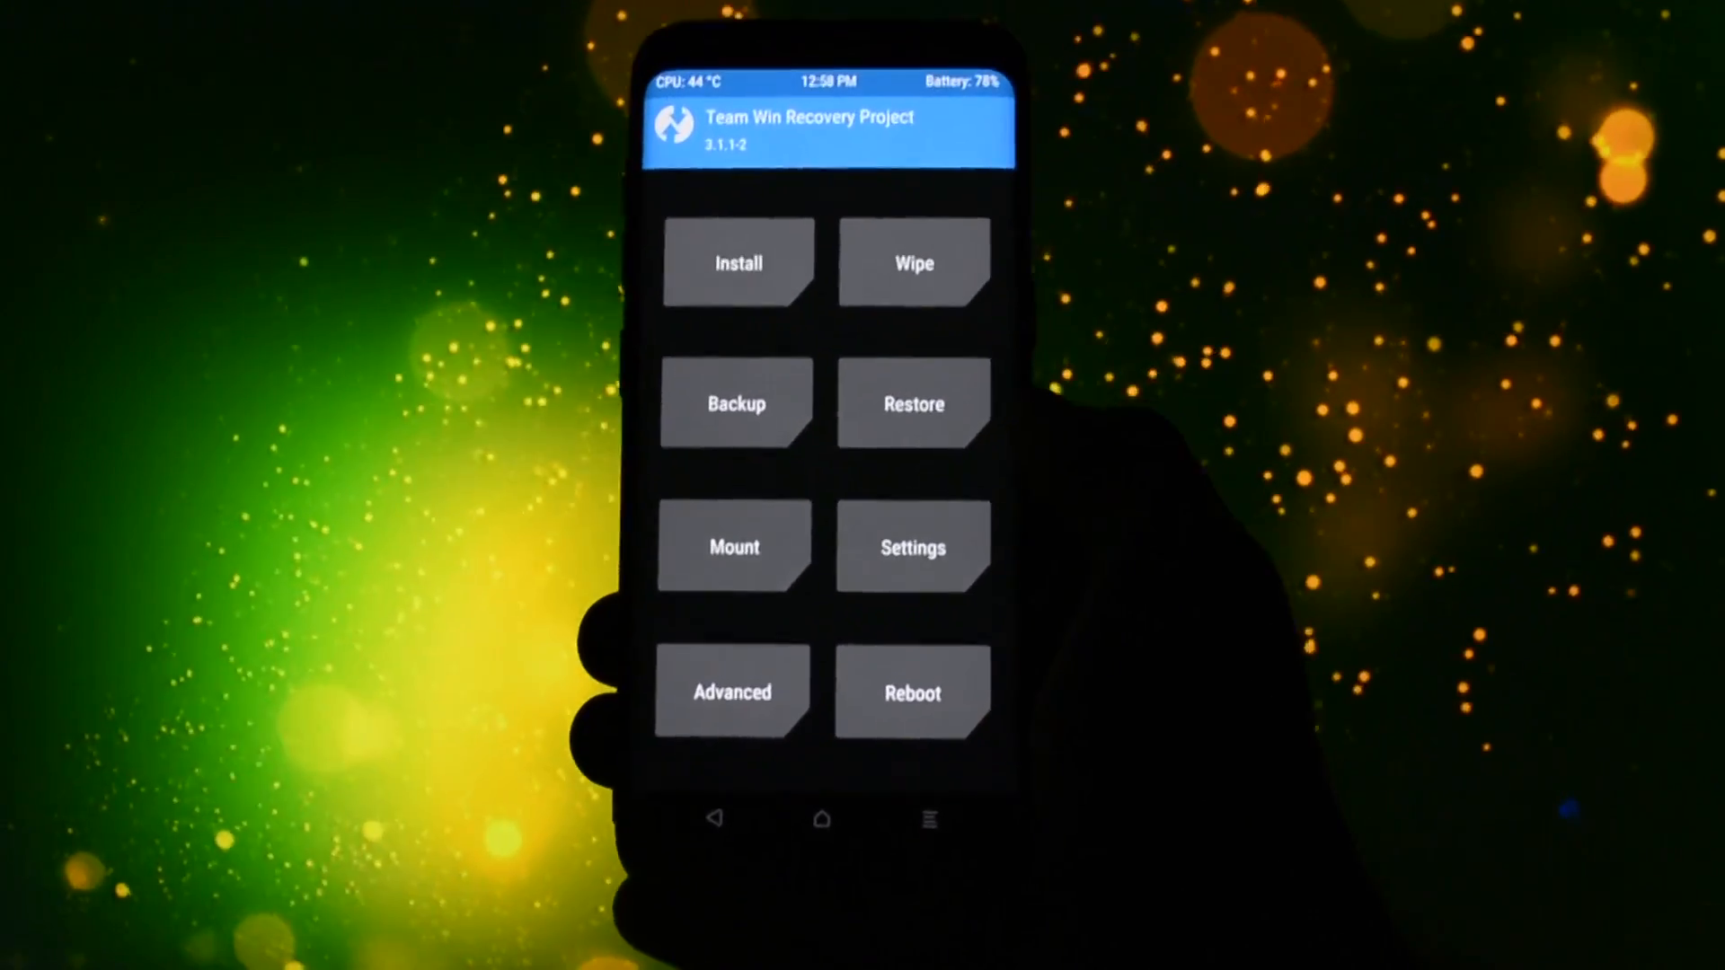
Step: Begin installing the Minotaurus ROM zip from TWRP, reaching the wipe-method page with Dirty Flash chosen
click(735, 404)
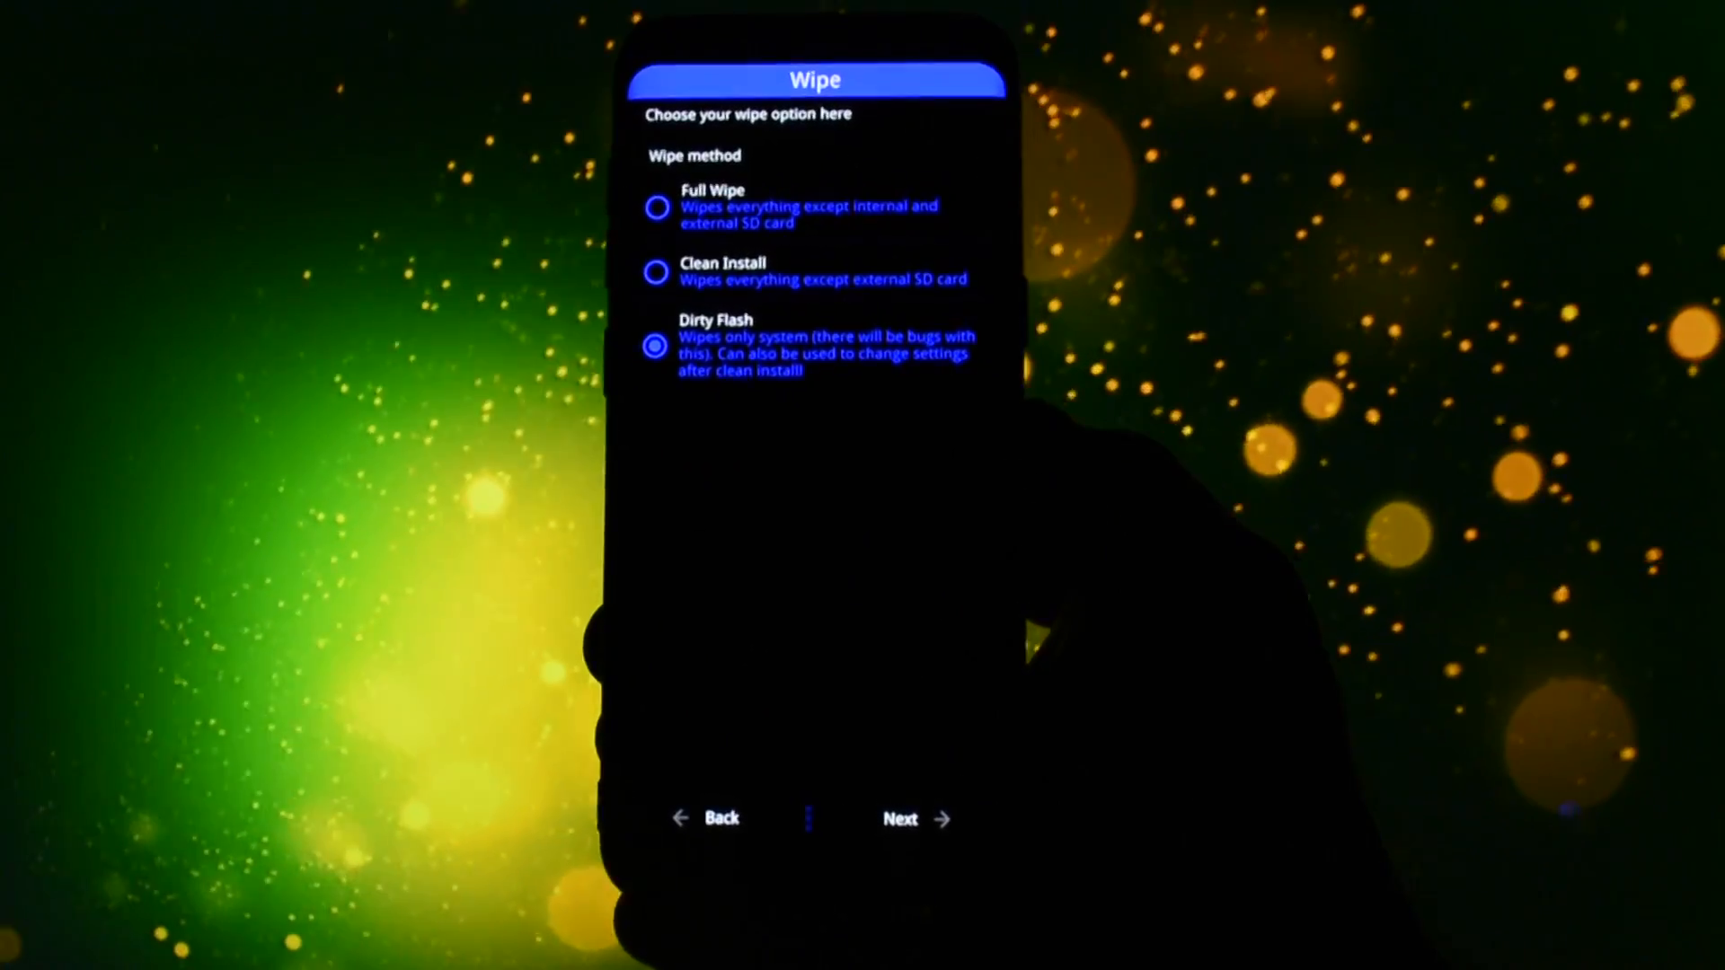
Step: Continue past Dirty Flash, accept the debloat selections, Notorious Kernel and Chainfire SuperSU root
click(914, 820)
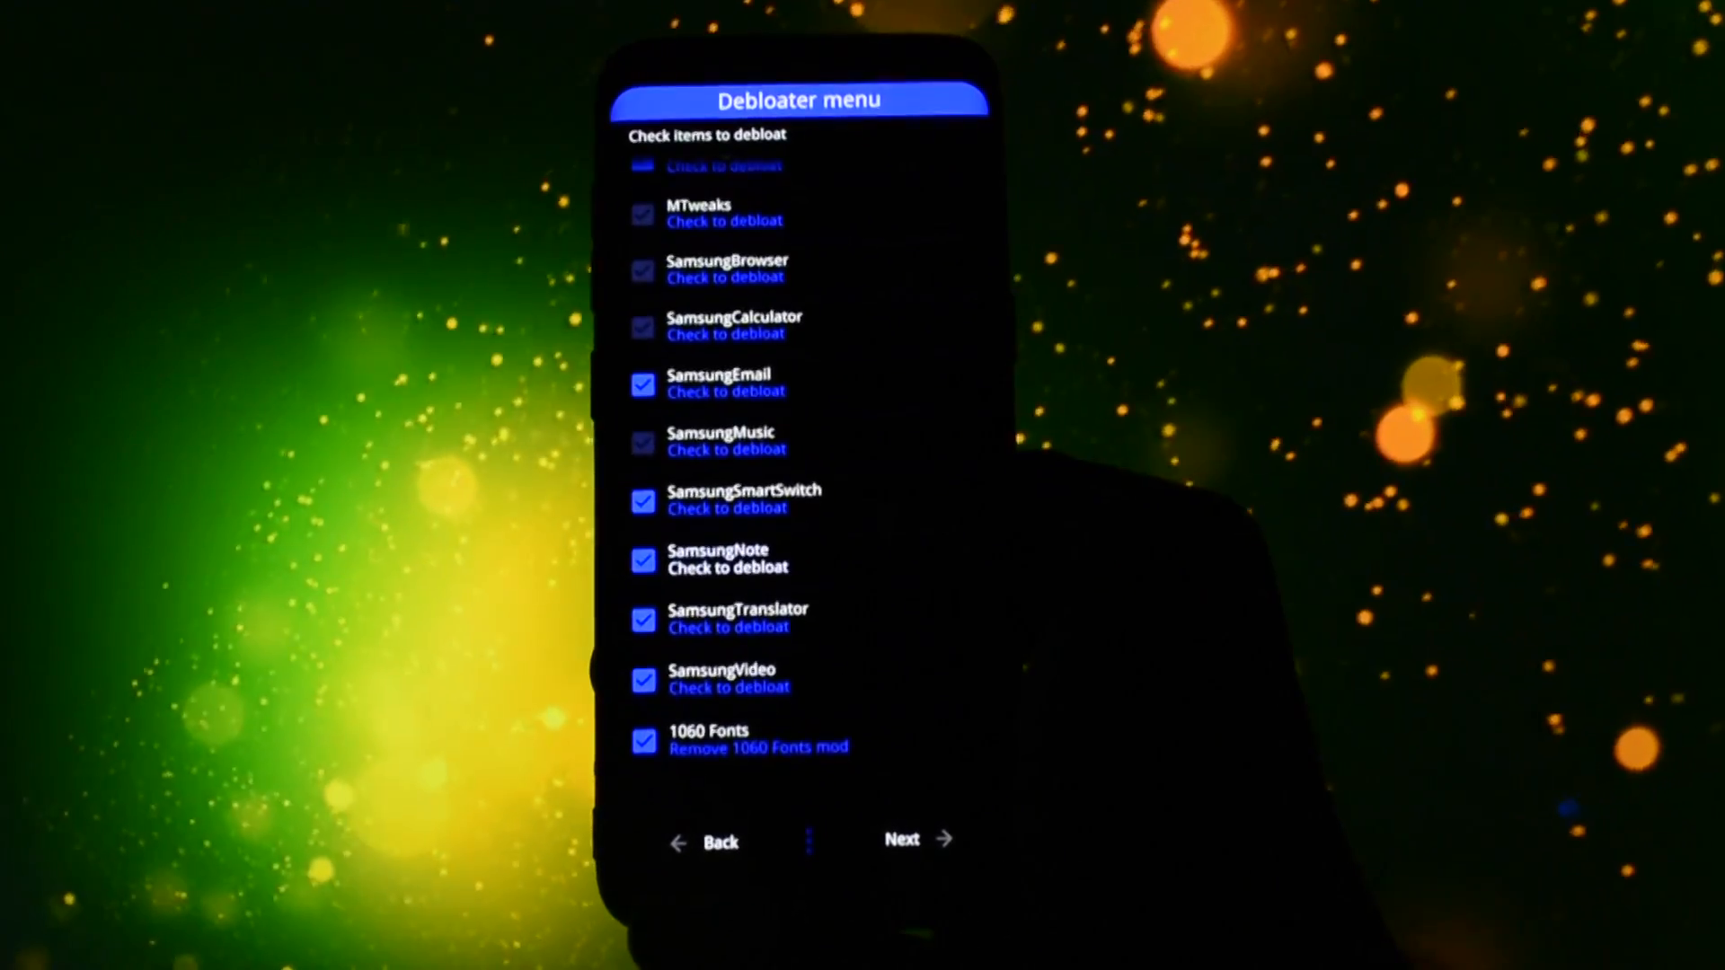
click(901, 839)
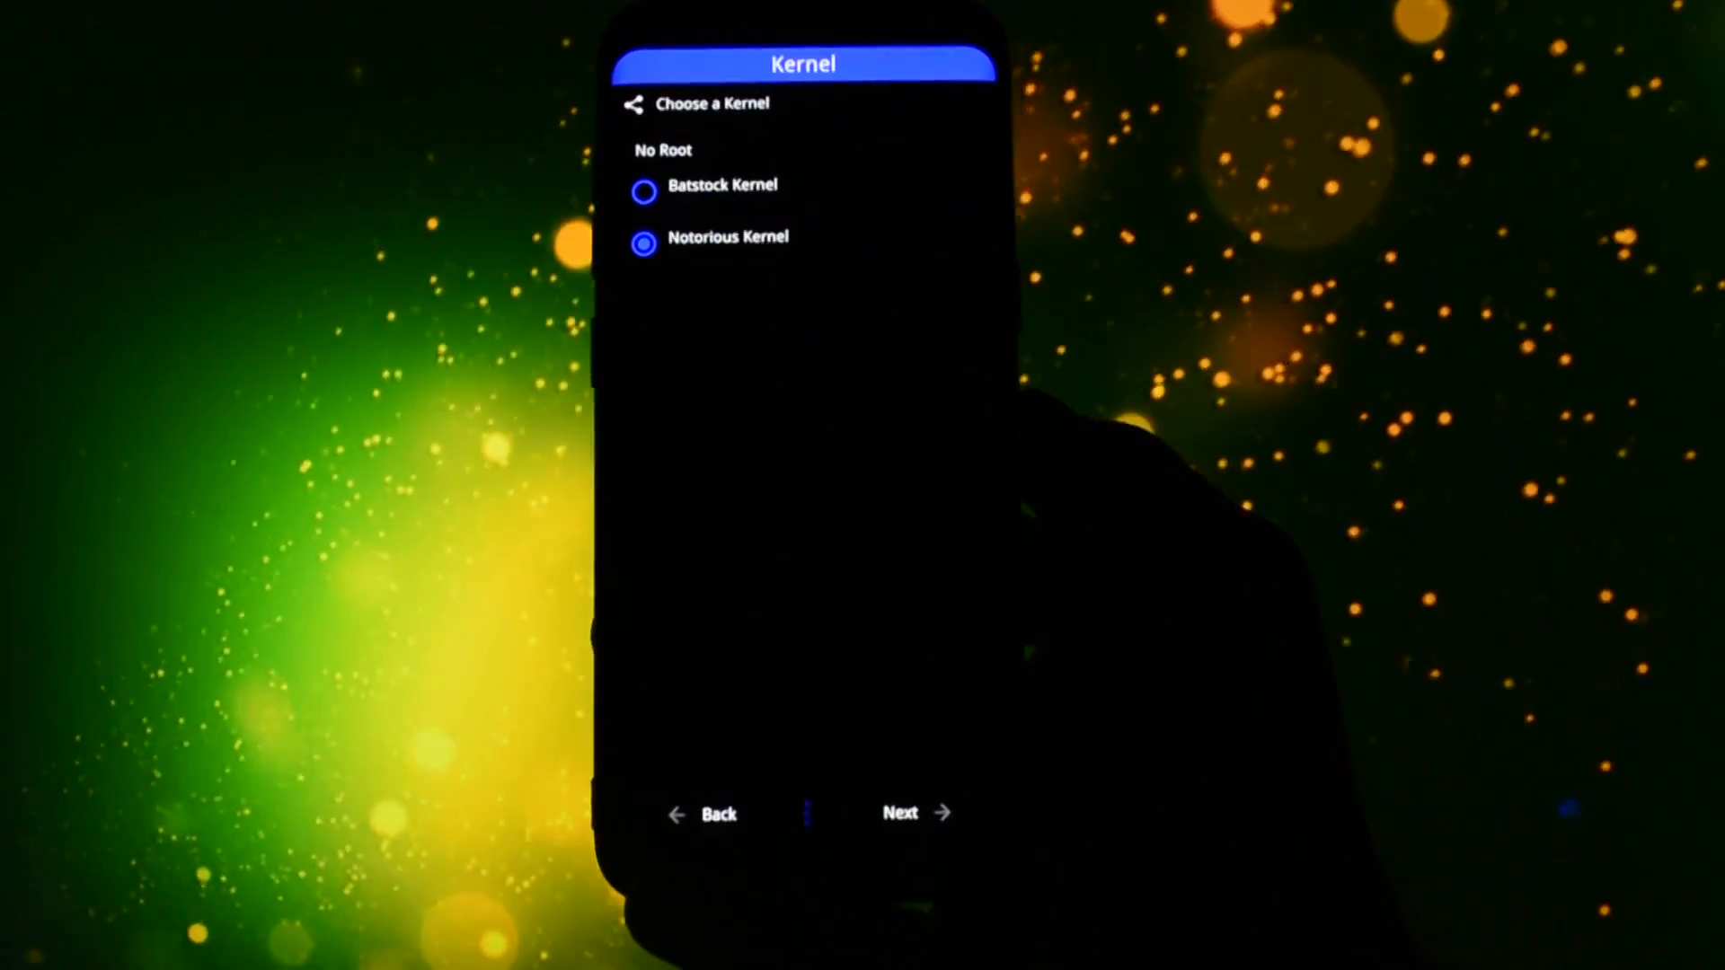
click(899, 813)
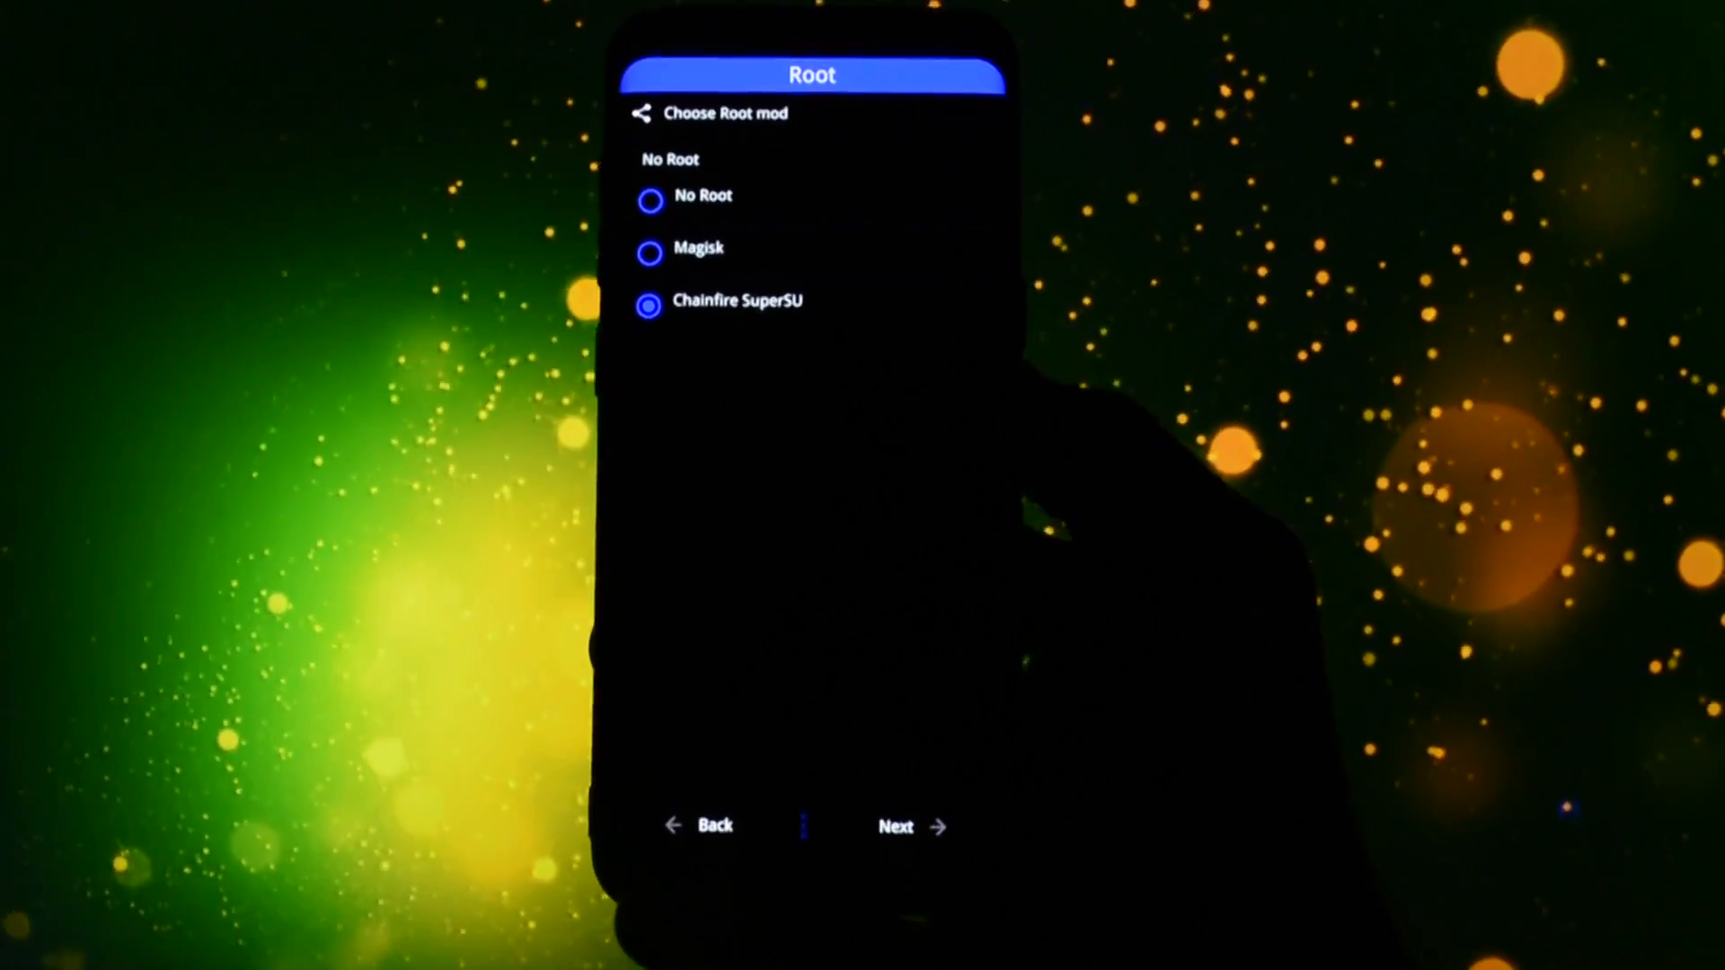
click(895, 826)
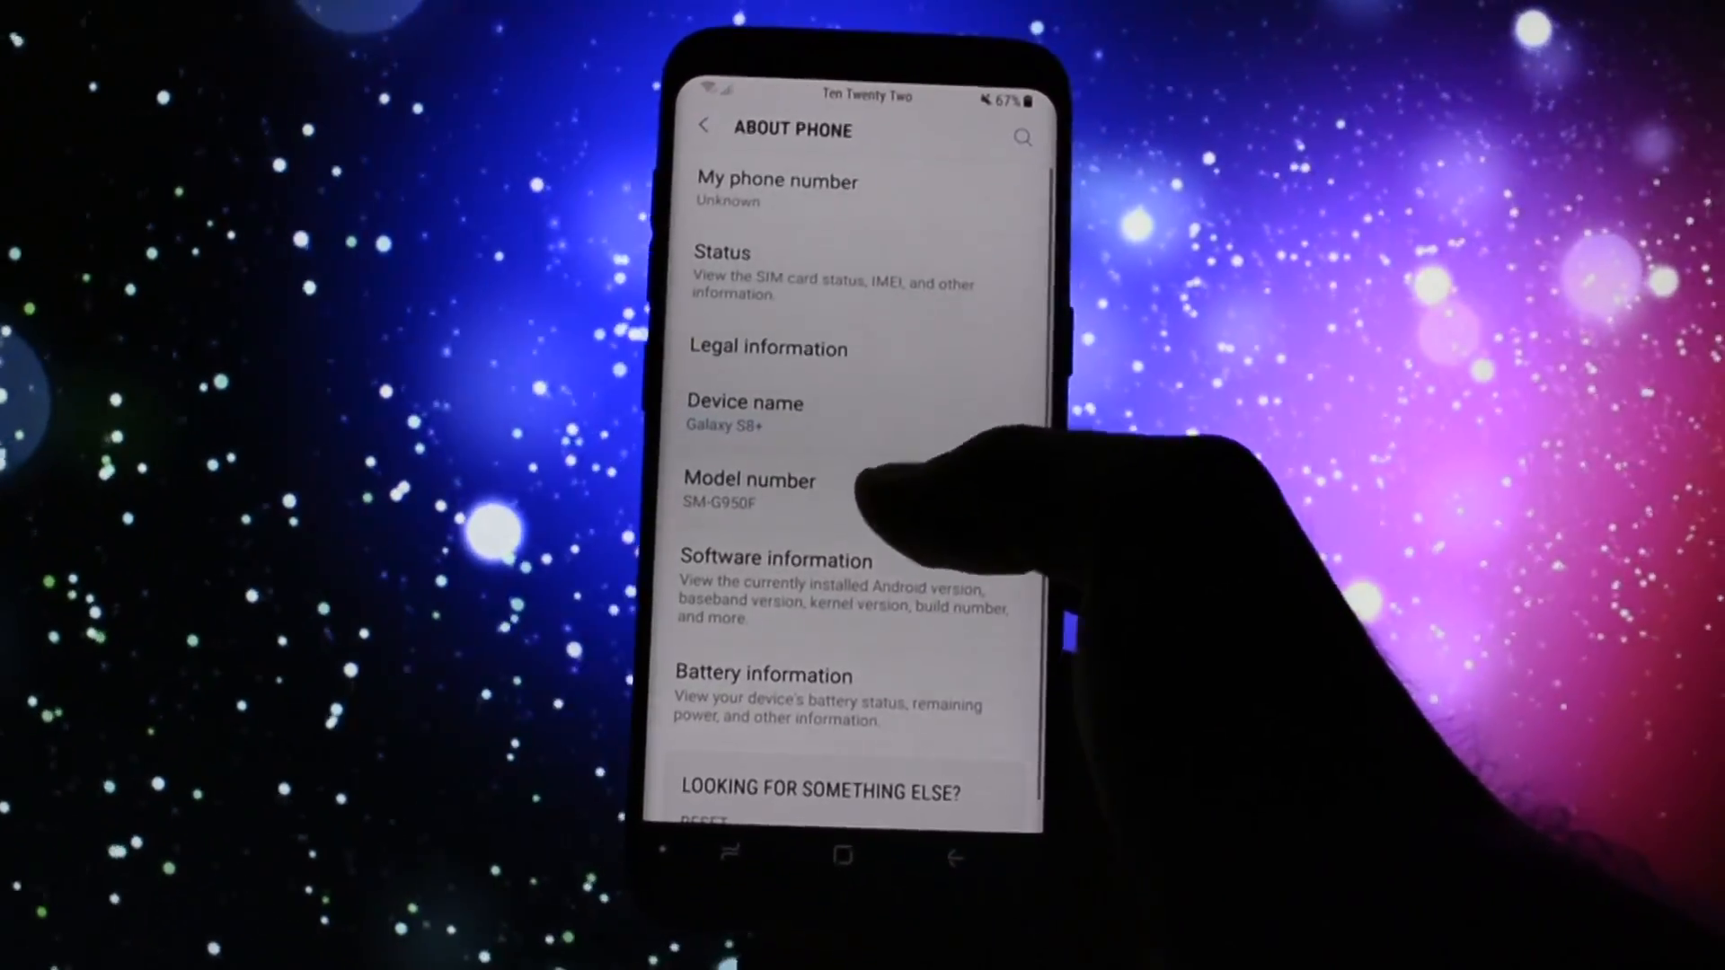
Step: View Software information confirming Minotaurus Rom V11.0 with the Notorious kernel
click(776, 558)
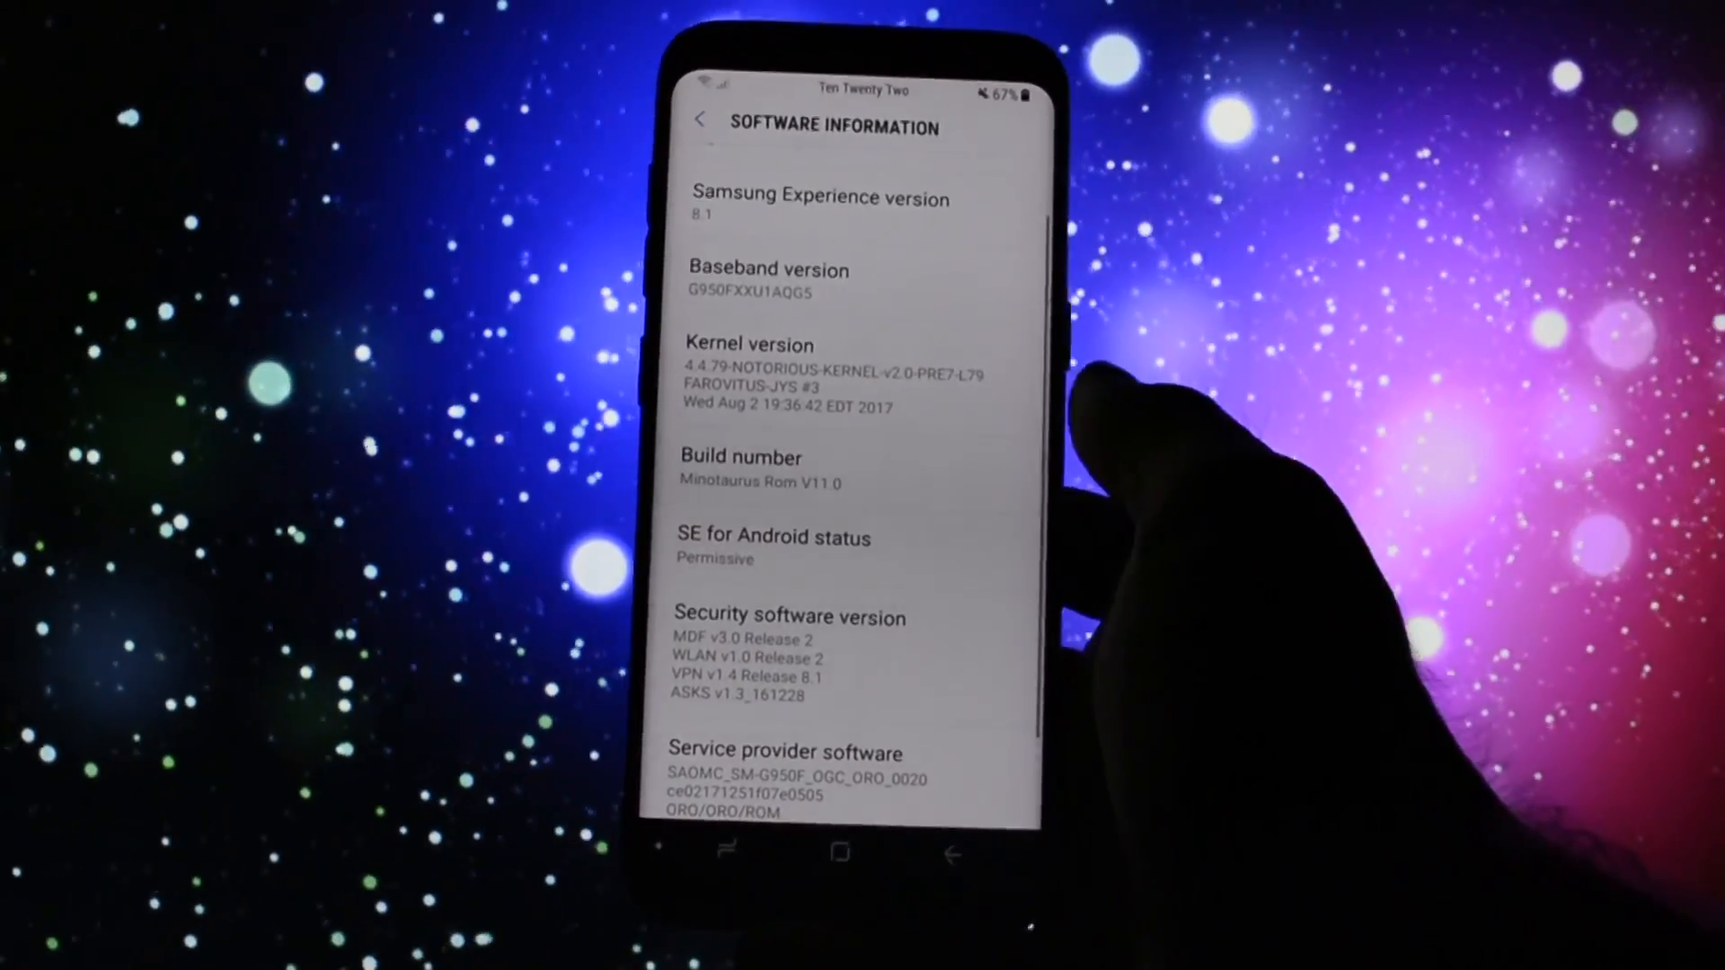
scroll(down, 3)
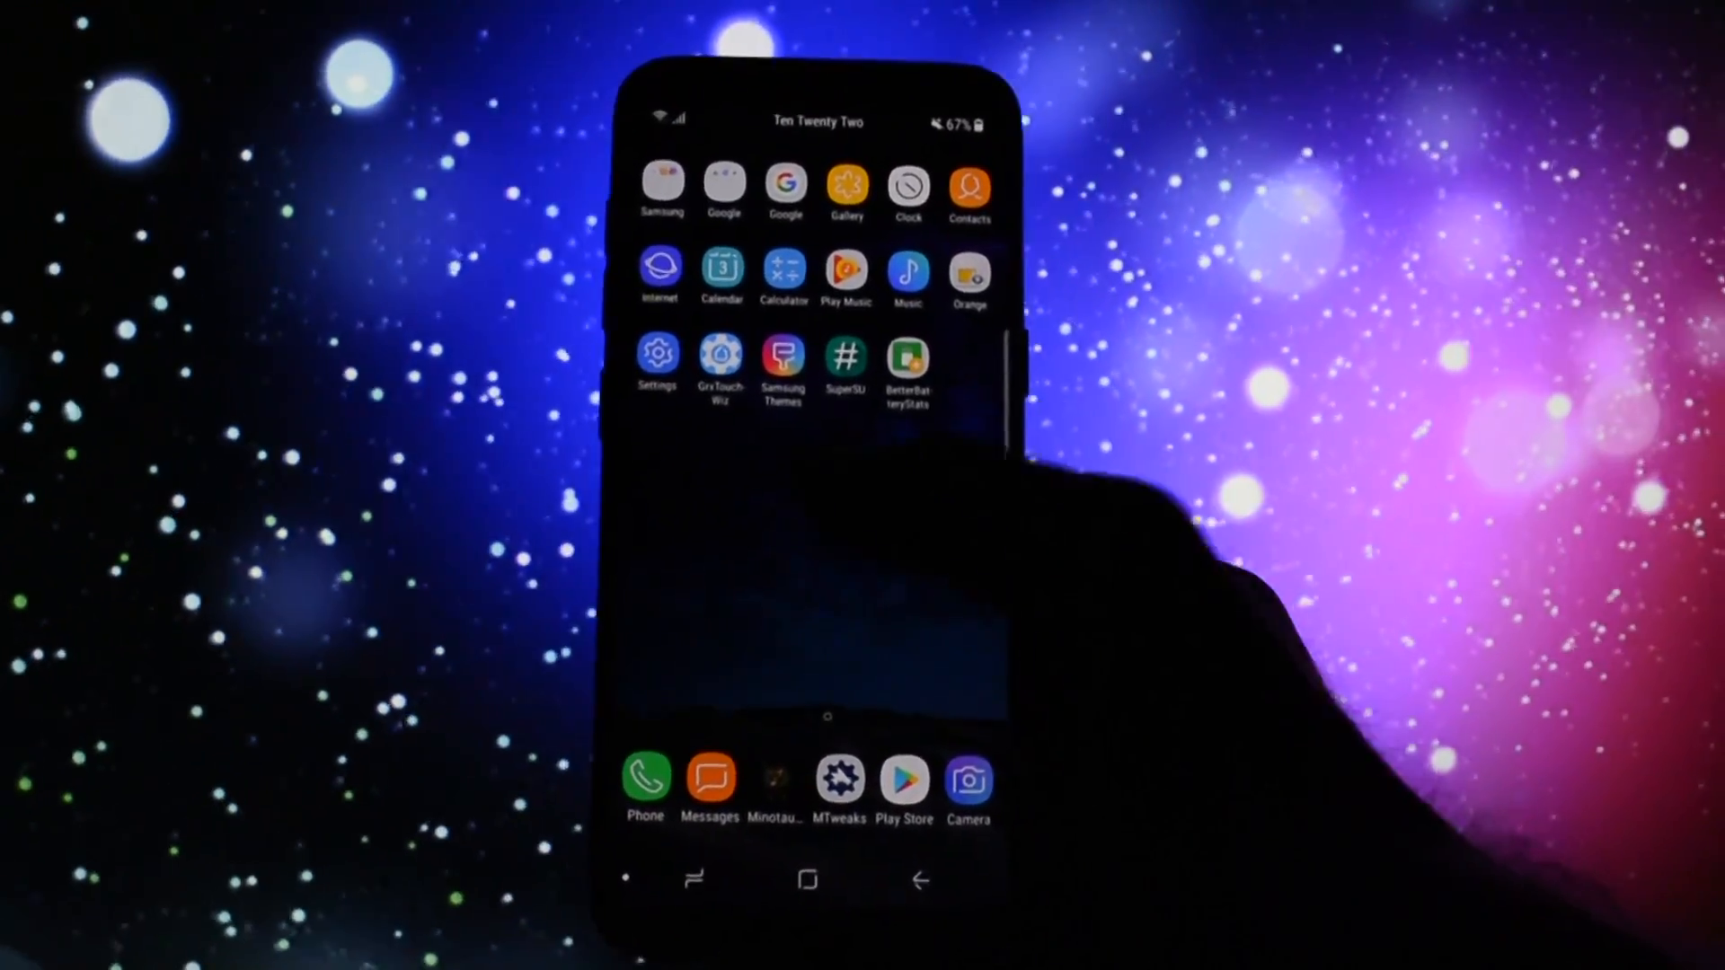
Step: Browse GrxTouchWizHome's home gesture settings with Custom Swipe enabled, then exit via OK
click(807, 880)
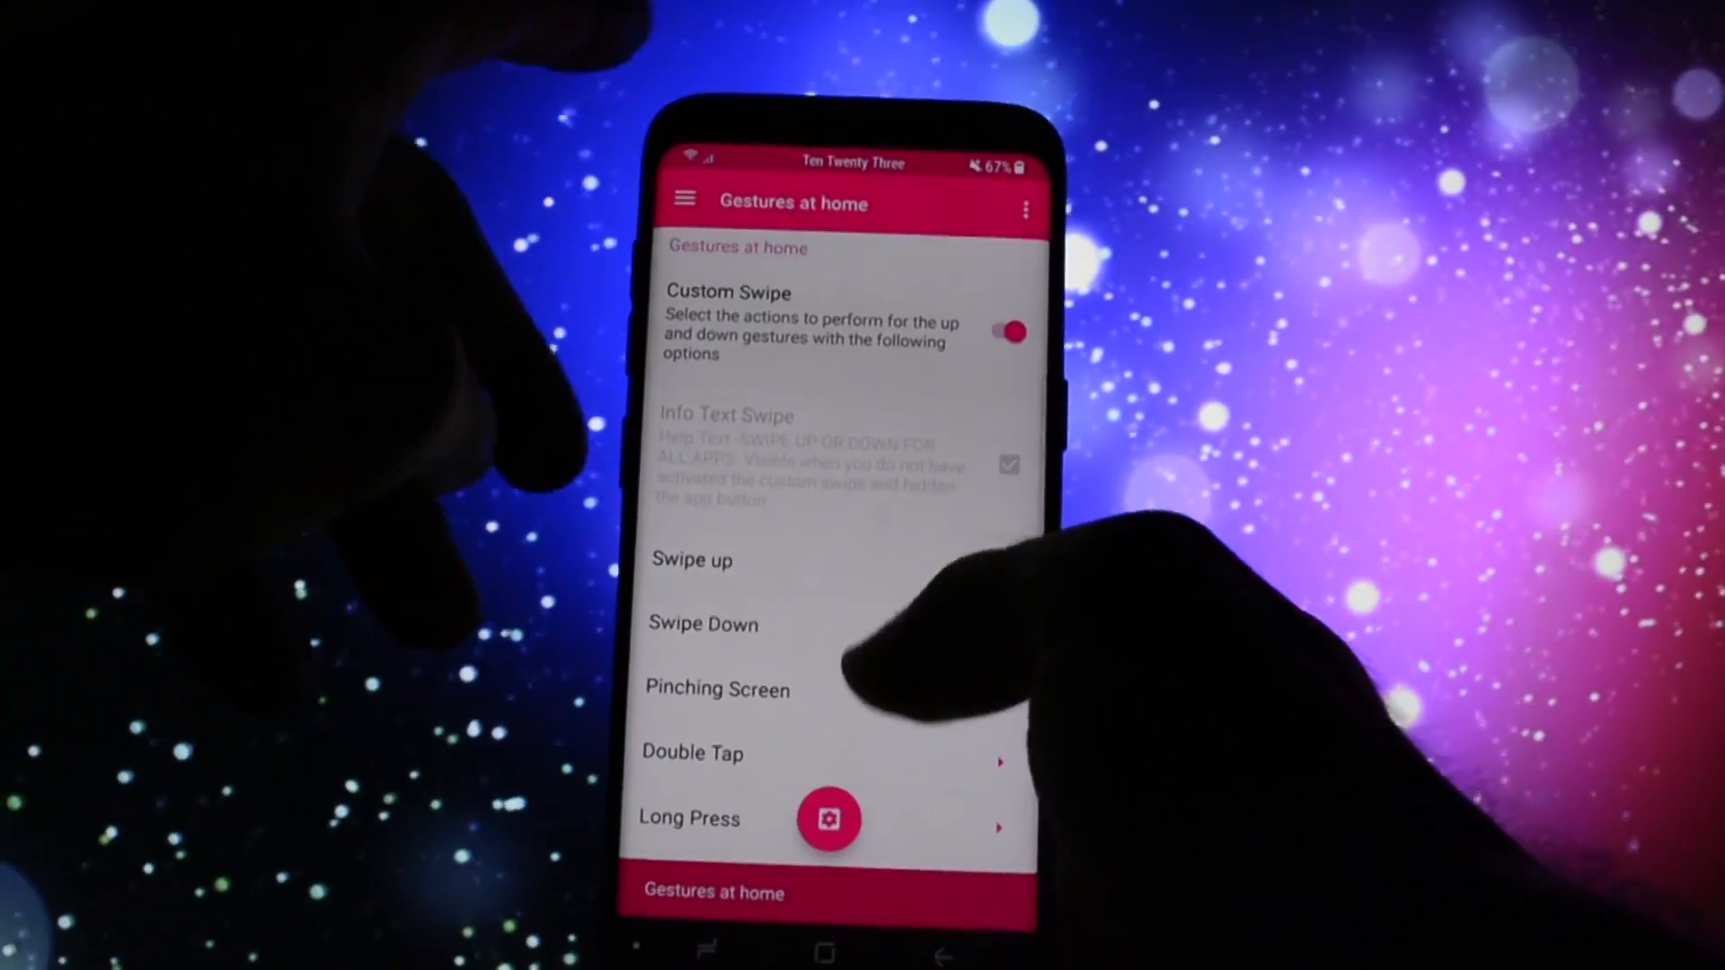
click(703, 624)
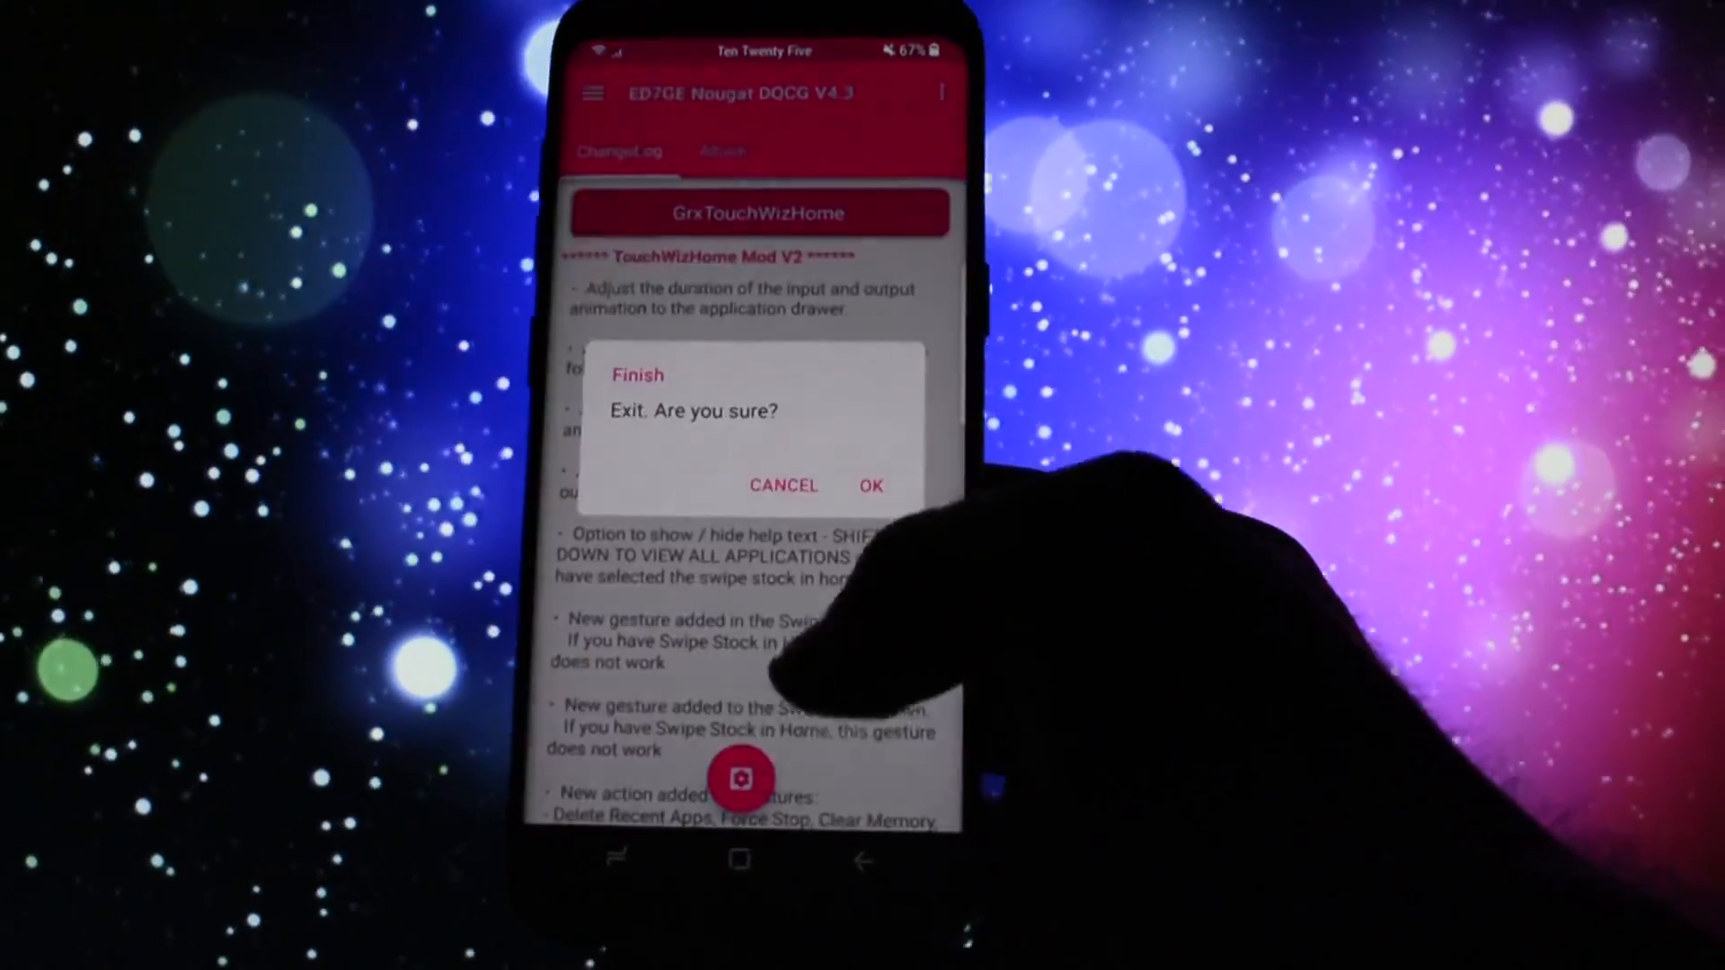
click(869, 486)
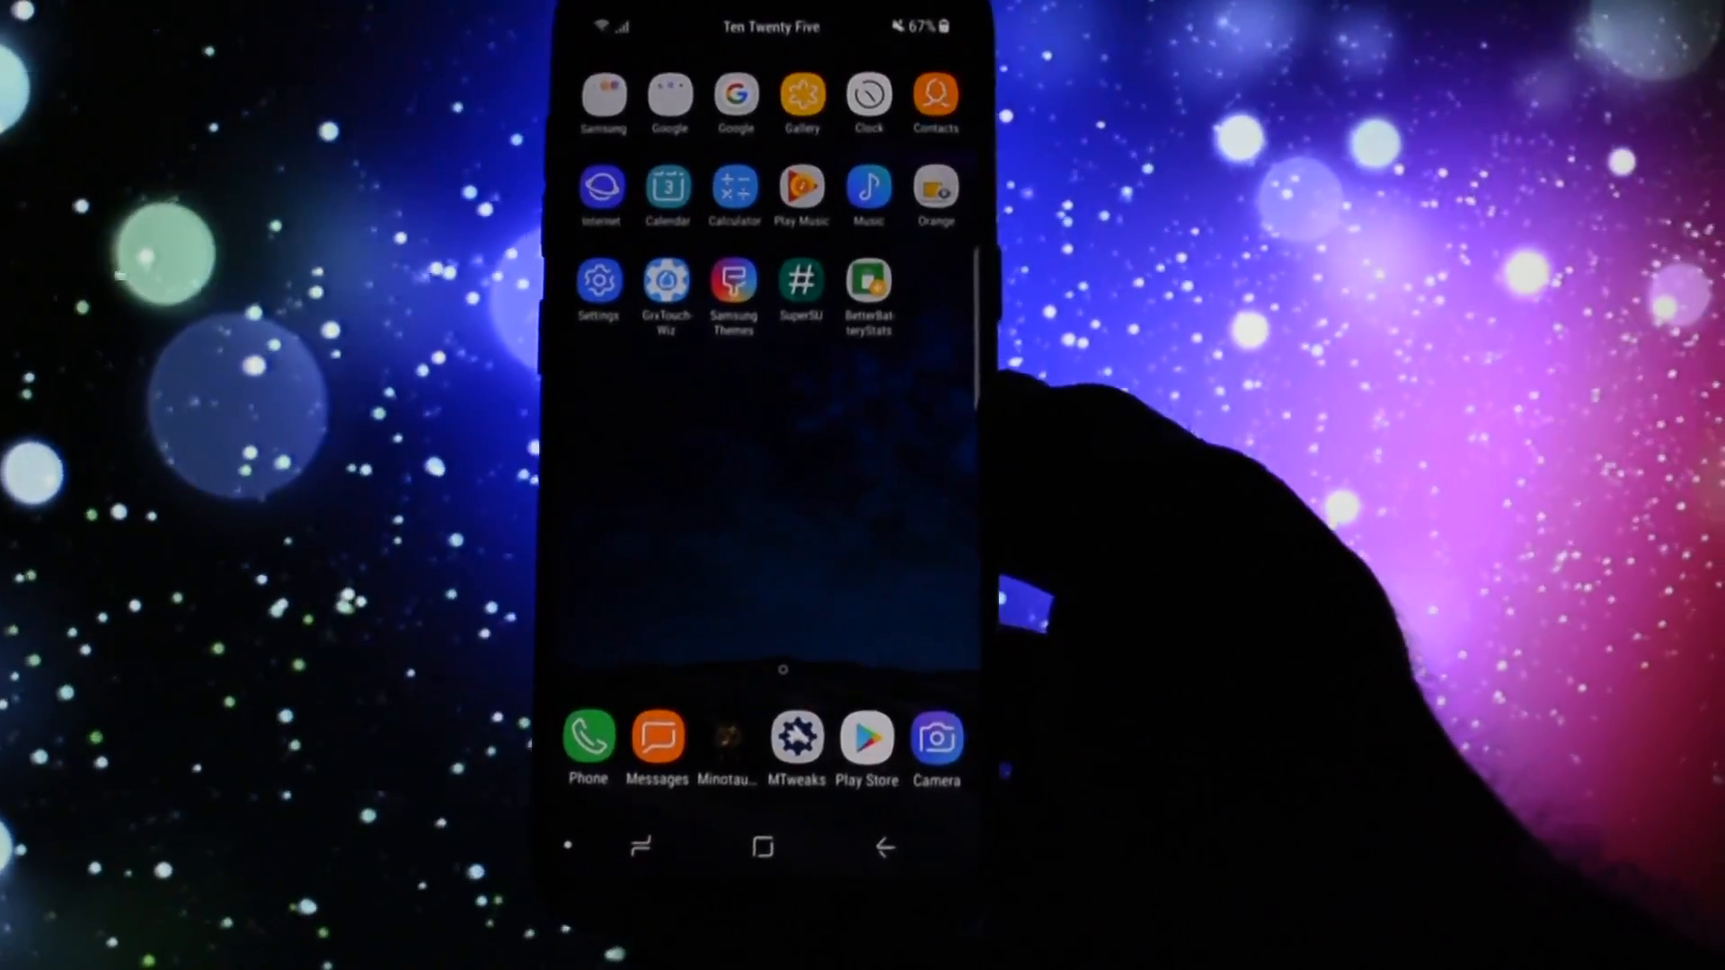
Step: Launch Minotaurus ROM Control from the dock, listing Statusbar, Notifications, Recents and Lockscreen
click(728, 739)
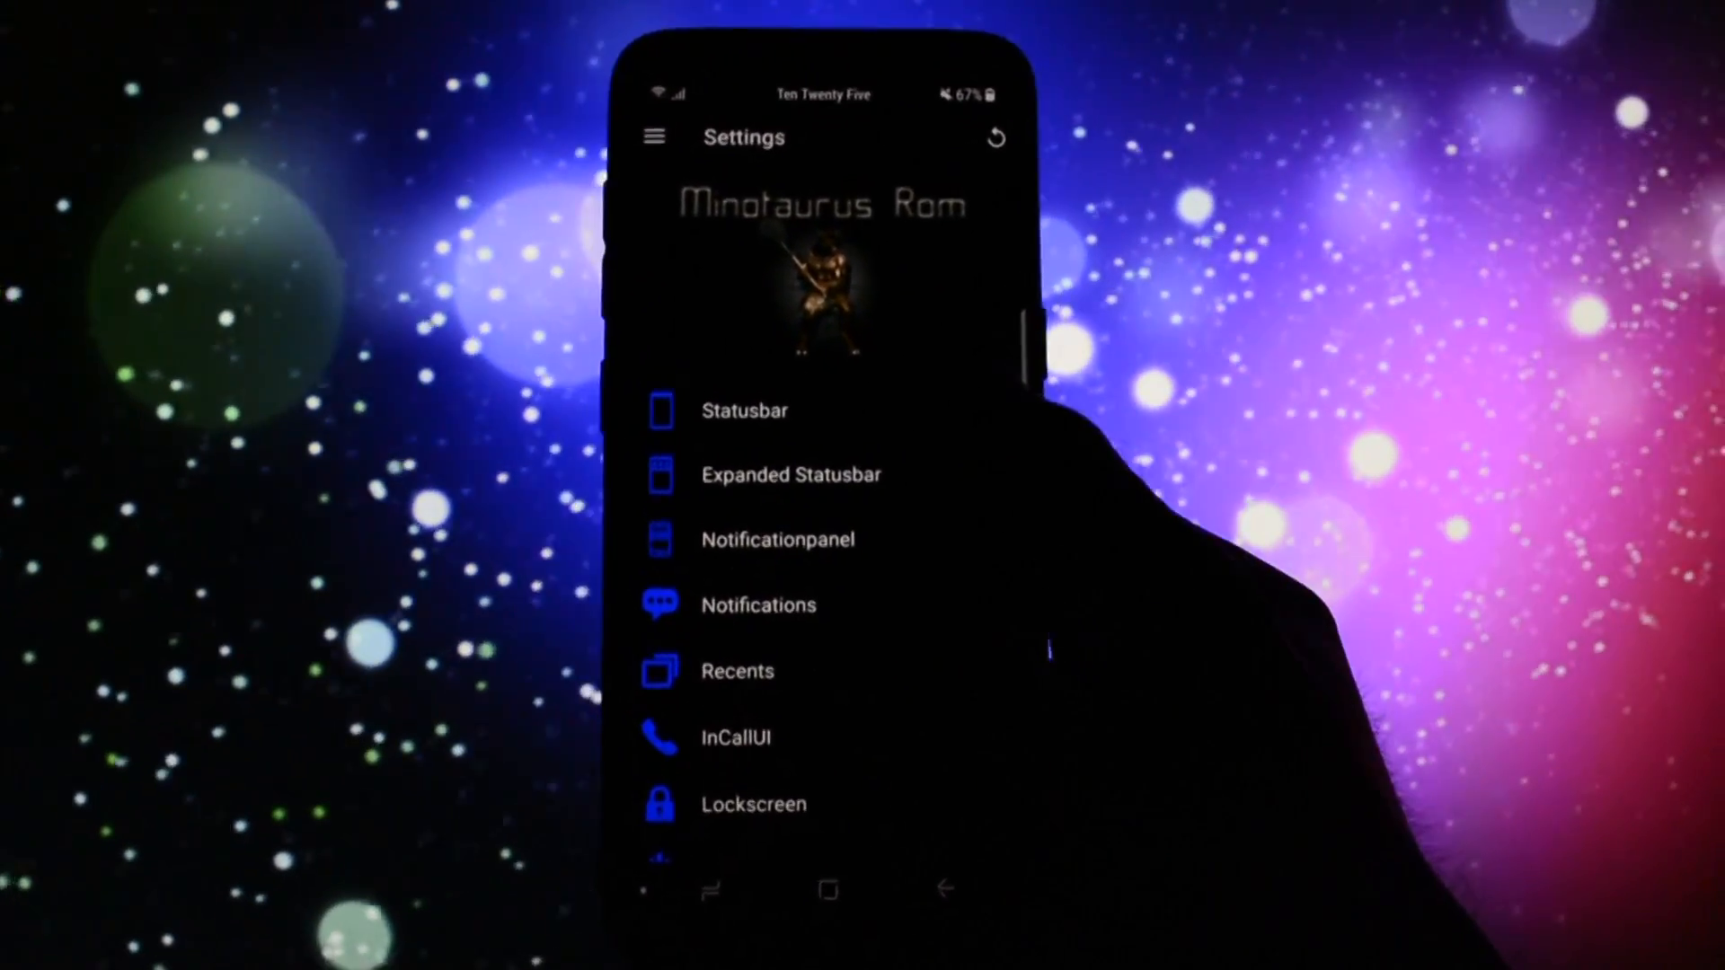
Step: In Statusbar > Networktraffic enable traffic arrows, then return home to see the live network speed
click(744, 409)
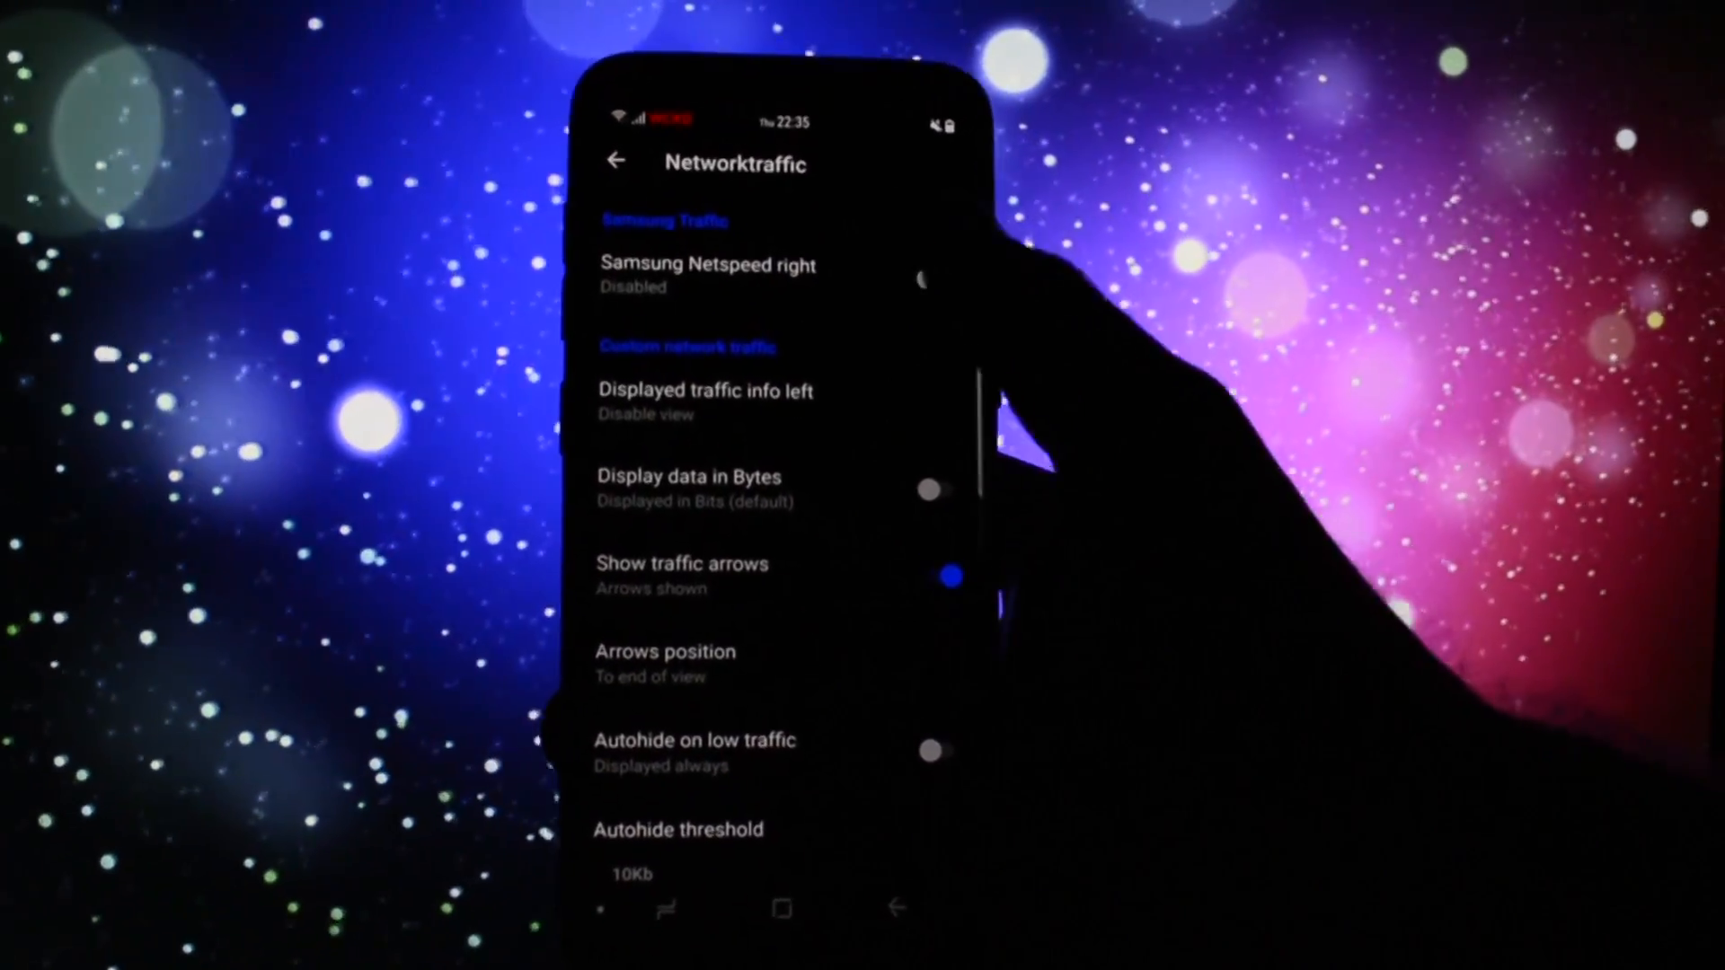
click(616, 160)
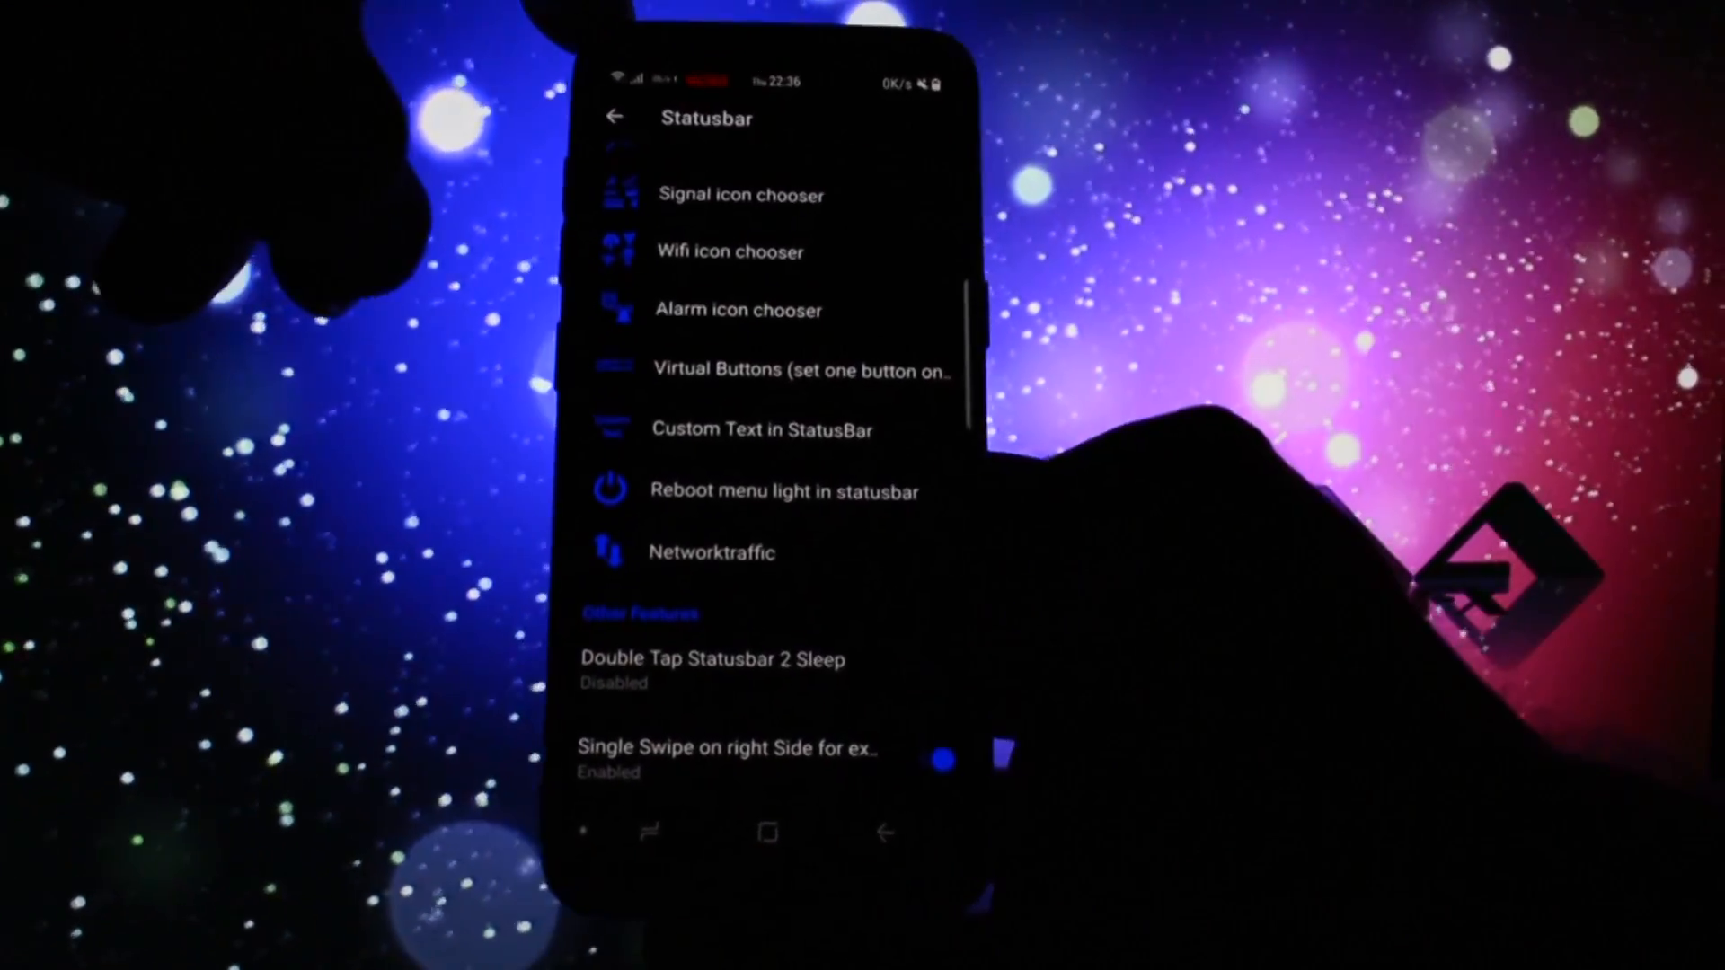
click(773, 832)
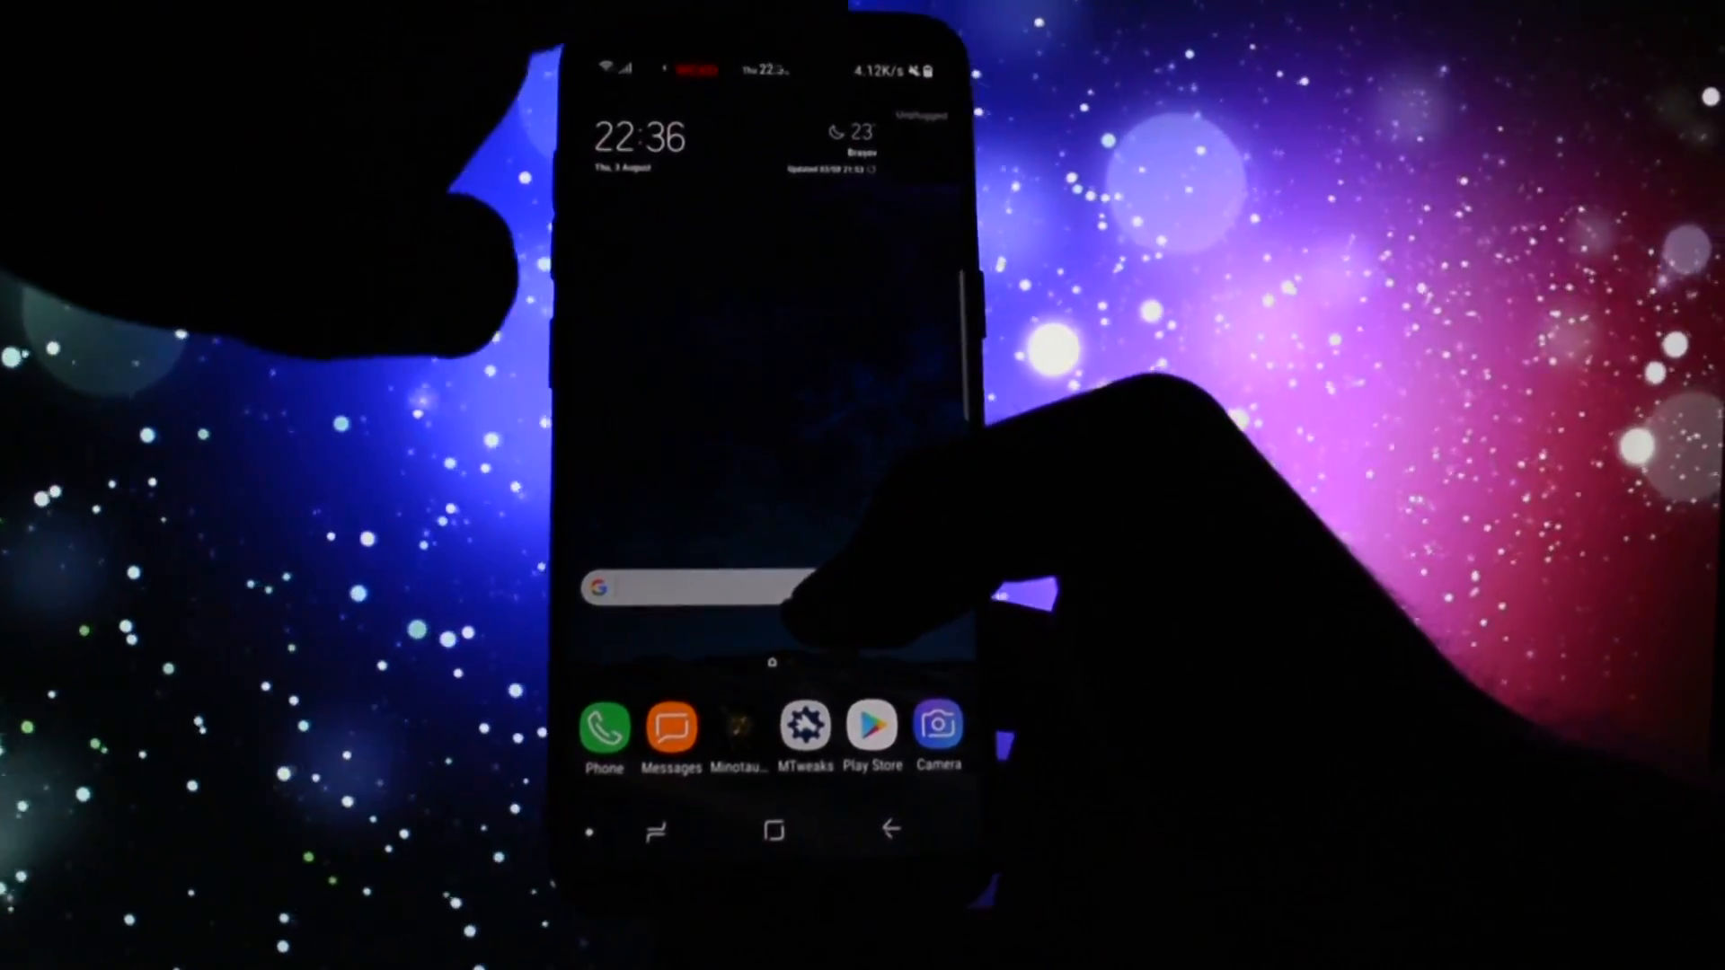